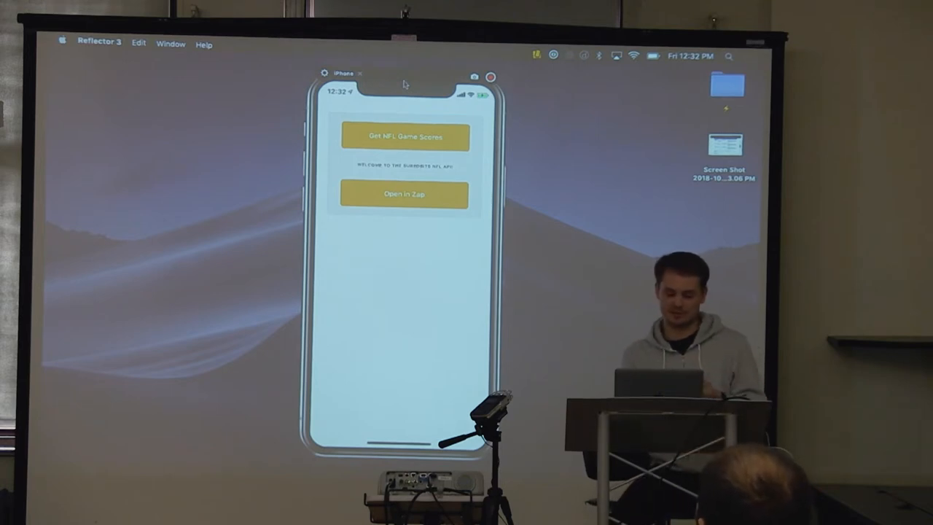
- Load the scores invoice into Zap via 'Open in Zap', showing the 1 sat payment request
click(404, 137)
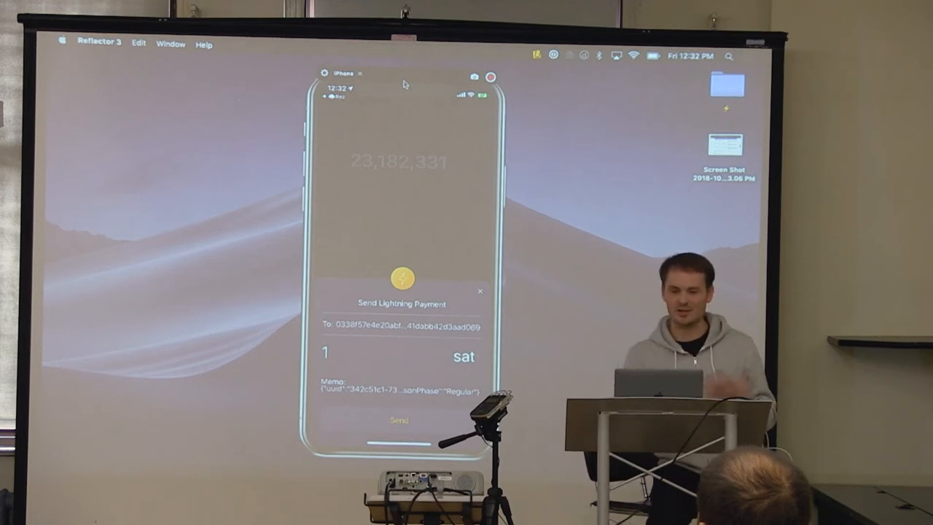
- Send the 1 sat payment and scroll the returned scores to the 'Hey. Your team.' #reckless card
click(400, 420)
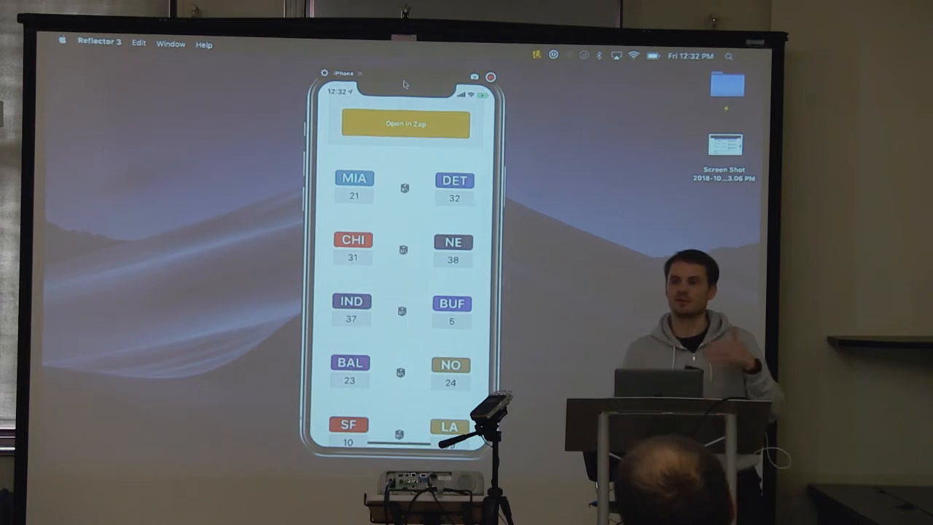
scroll(up, 3)
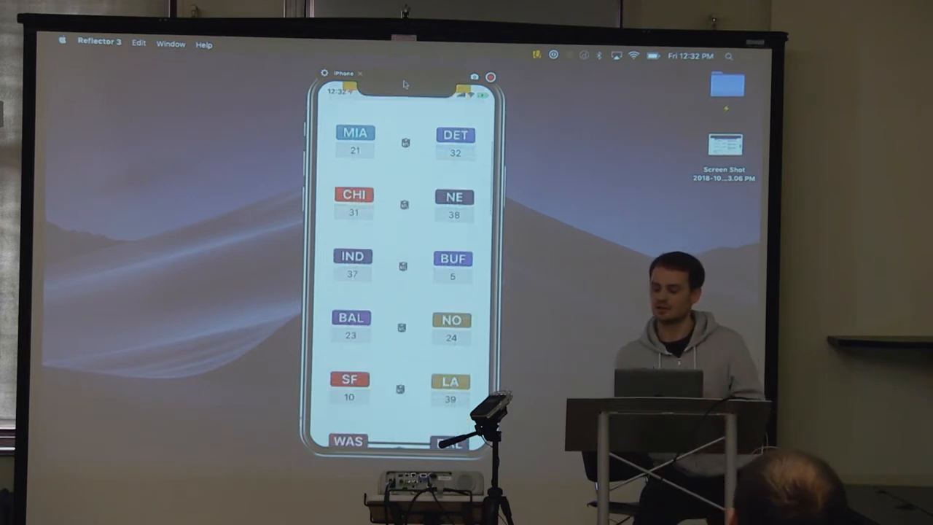
scroll(down, 3)
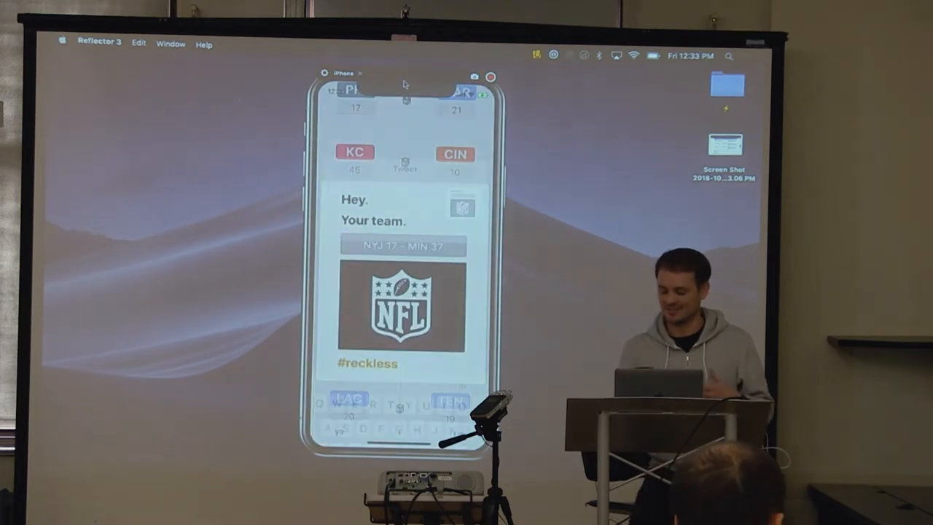
click(405, 164)
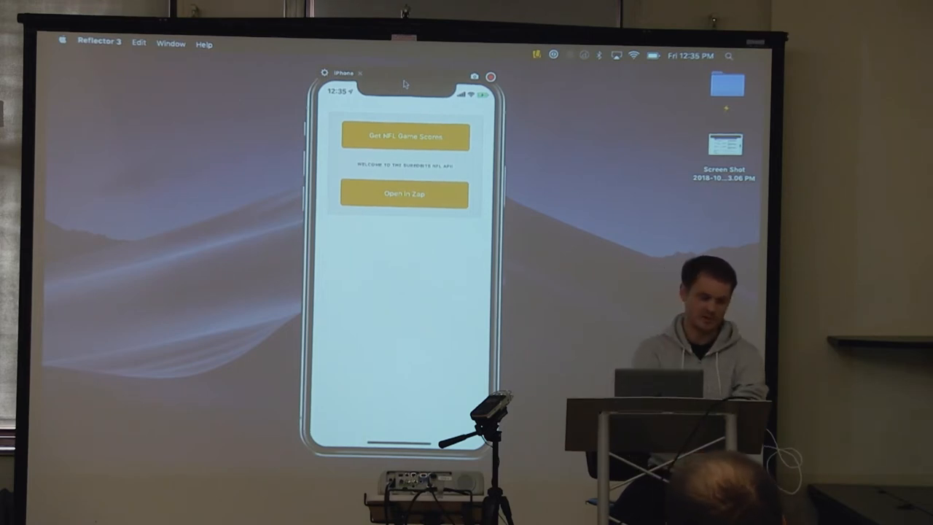
- Generate a fresh invoice via 'Get NFL Game Scores' and bring the 1 sat request into Zap
click(405, 137)
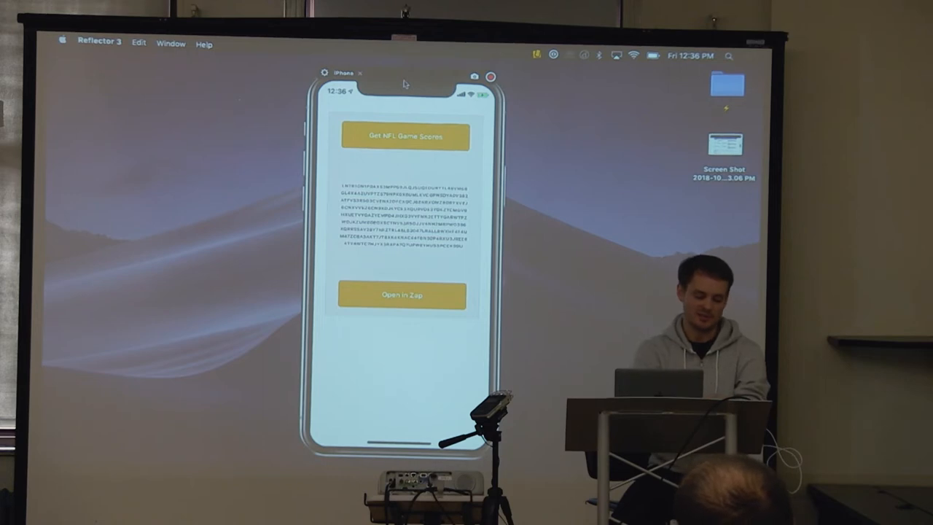
click(403, 295)
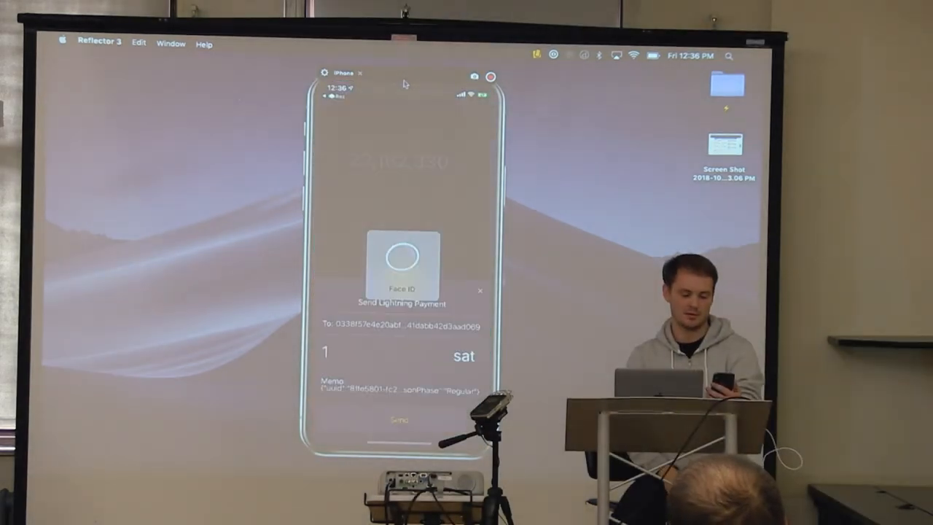